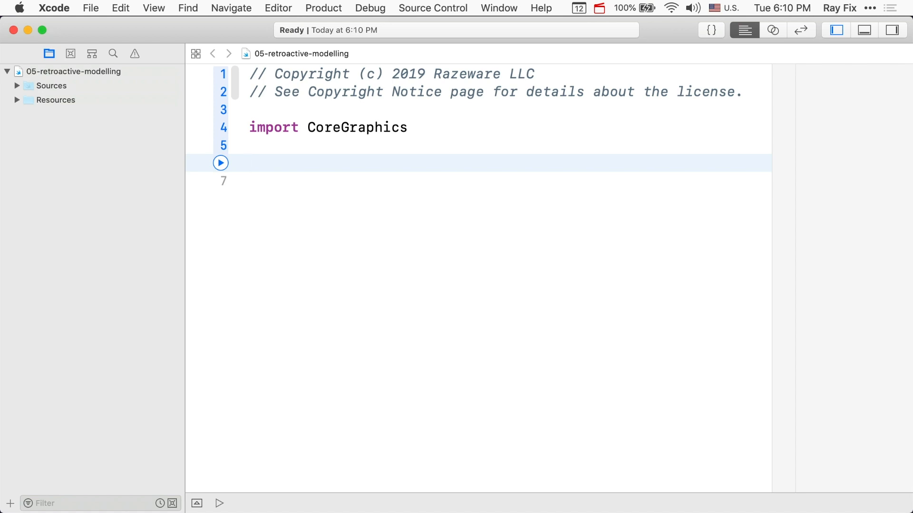
Write struct Circle with origin: CGPoint and radius: CGFloat, then begin 'let circle ='
{"action": "left_click", "coordinate": [249, 163]}
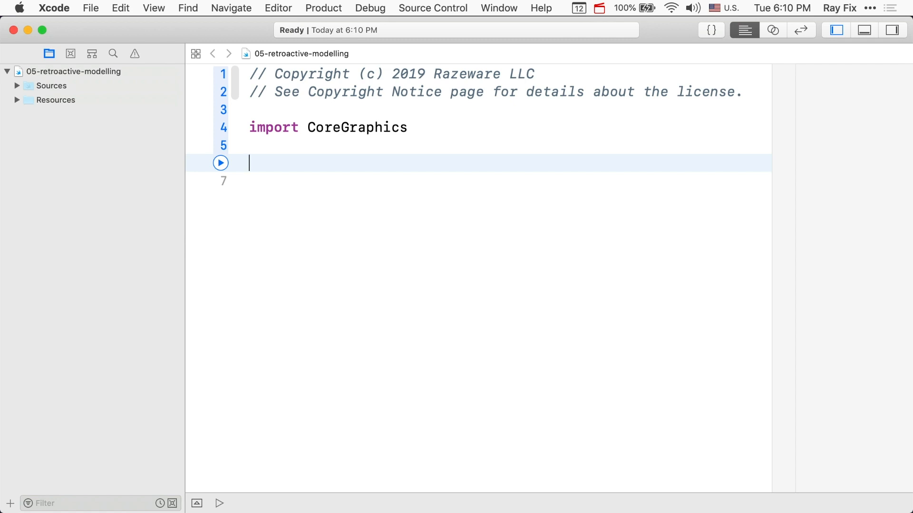
{"action": "type", "text": "struct Ci"}
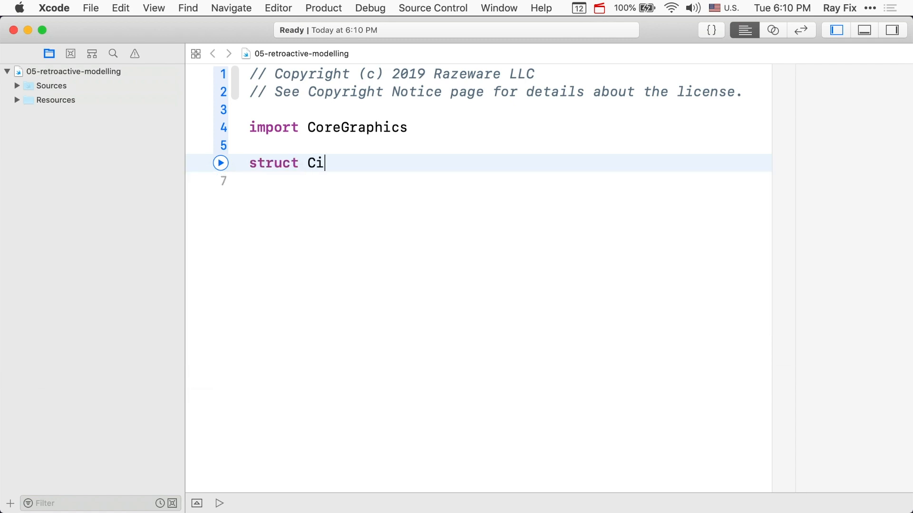
{"action": "type", "text": "rcle {"}
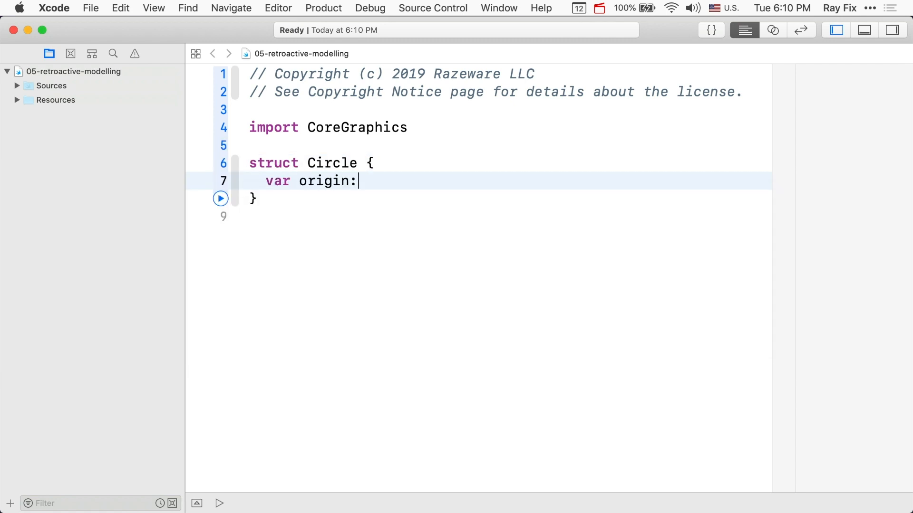
{"action": "type", "text": "CGPoint"}
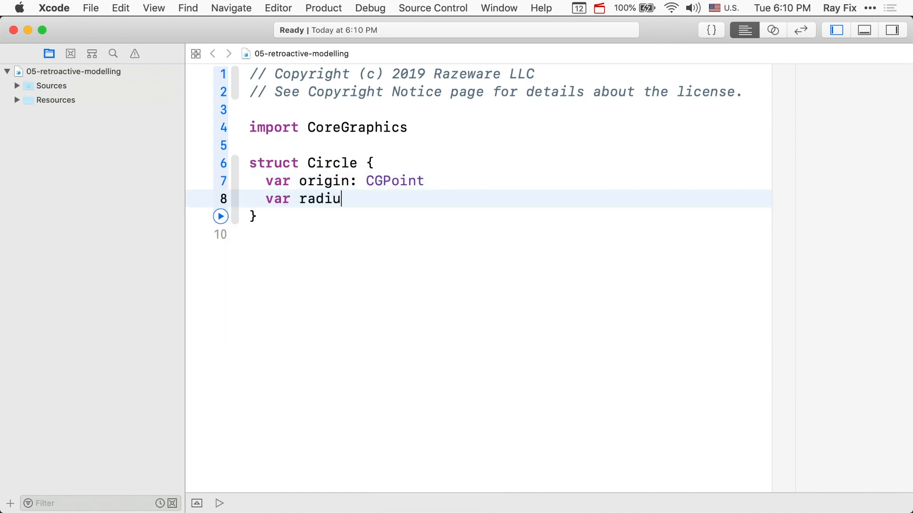
{"action": "type", "text": "s: CGFloat"}
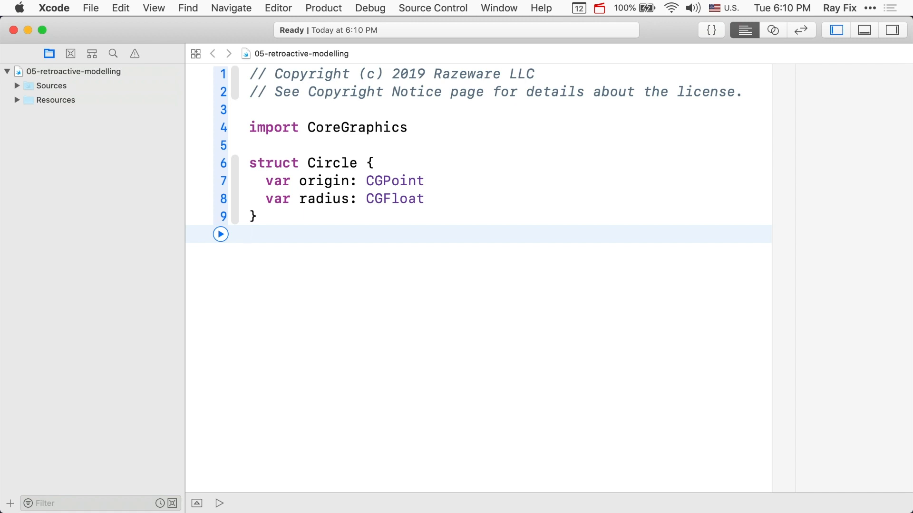
{"action": "type", "text": "let circle = Circle(origin: .zero, radius: CGFloat"}
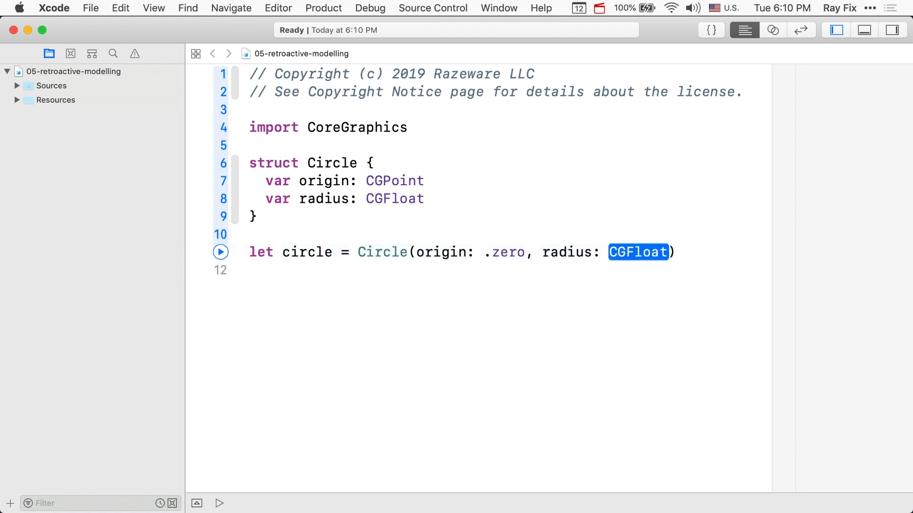
Declare rect as a CGRect at .zero with CGSize width 300, height 200
{"action": "type", "text": "let rect = CGRect(origin: .zero, size: CGSize"}
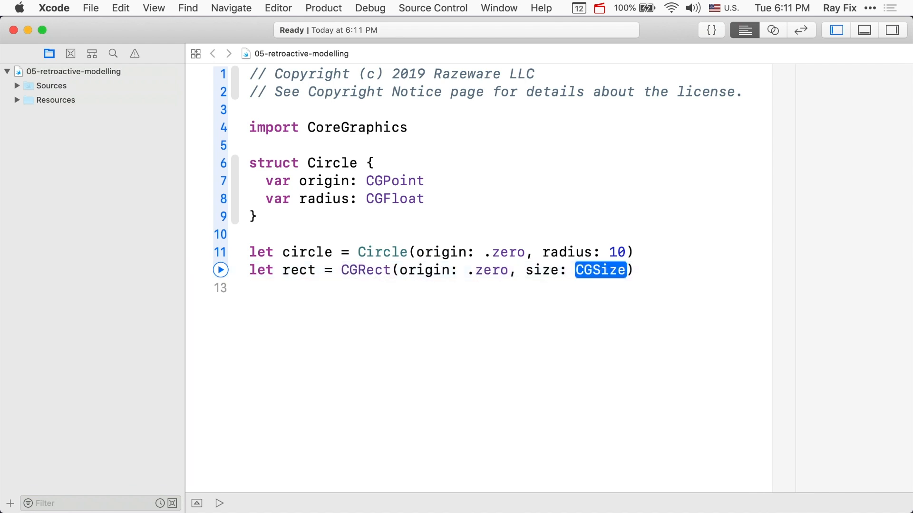
{"action": "type", "text": "(width: 300, height: 200"}
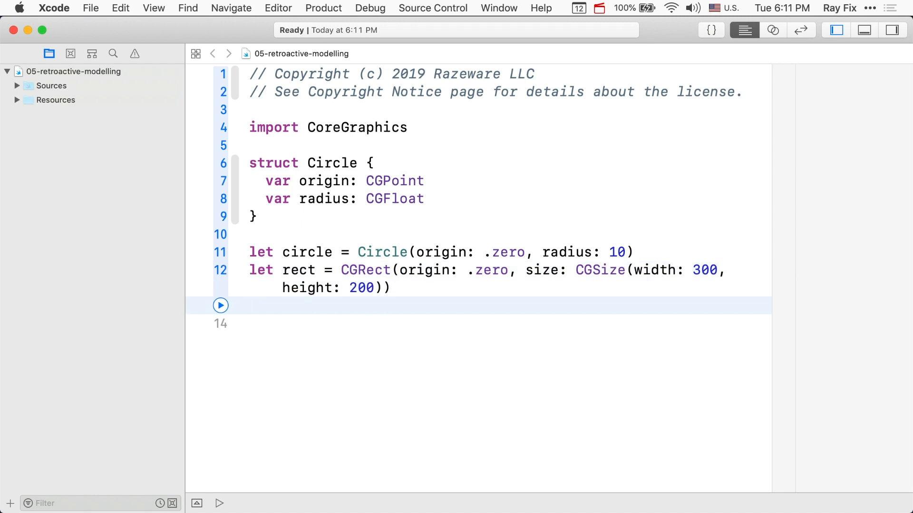
{"action": "left_click", "coordinate": [249, 305]}
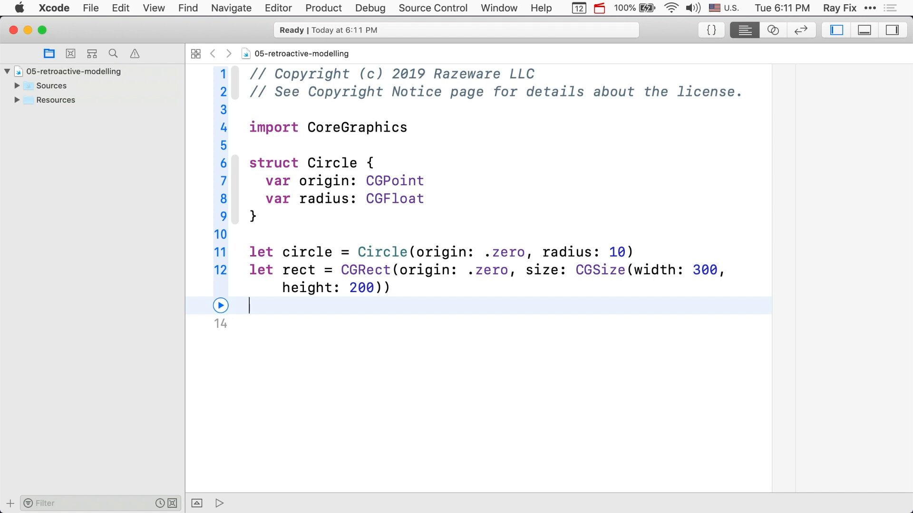
Write protocol Geometry with a get-set origin and func area() -> CGFloat
{"action": "type", "text": "protocol Geometry {"}
{"action": "type", "text": "var origin: CGPoint { get set"}
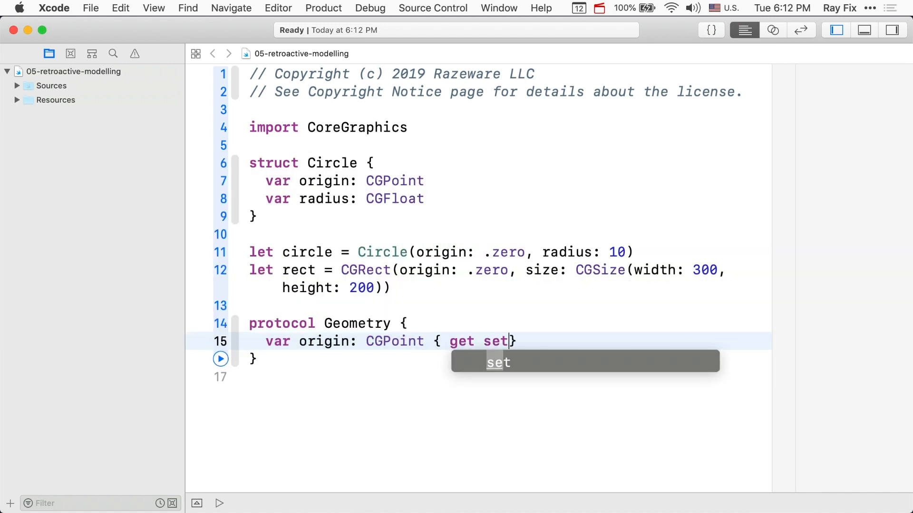
{"action": "type", "text": "func area() -> CGFloat"}
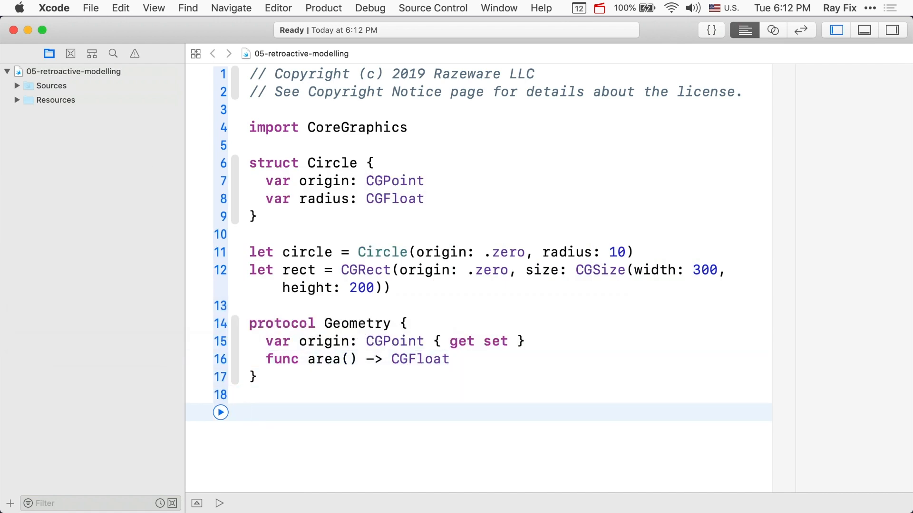
{"action": "left_click", "coordinate": [249, 412]}
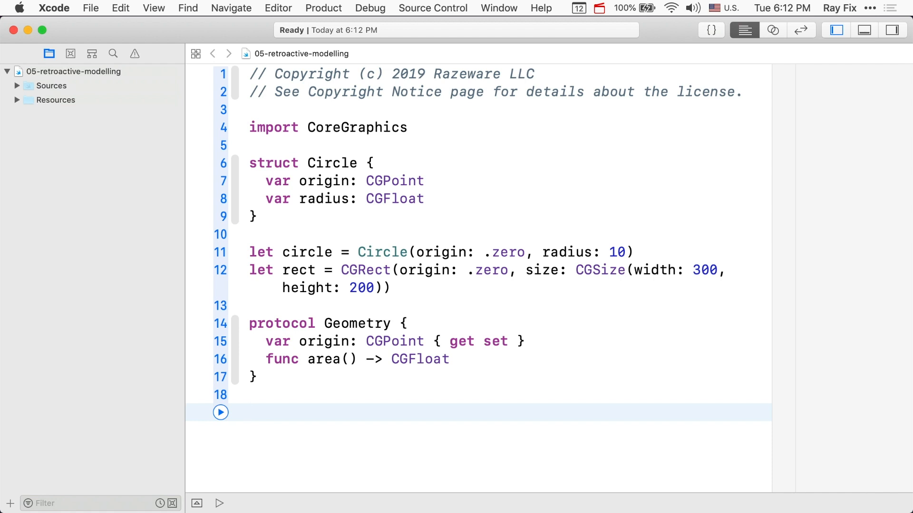
{"action": "left_click", "coordinate": [249, 412]}
{"action": "type", "text": "extension Circle: Geometry {"}
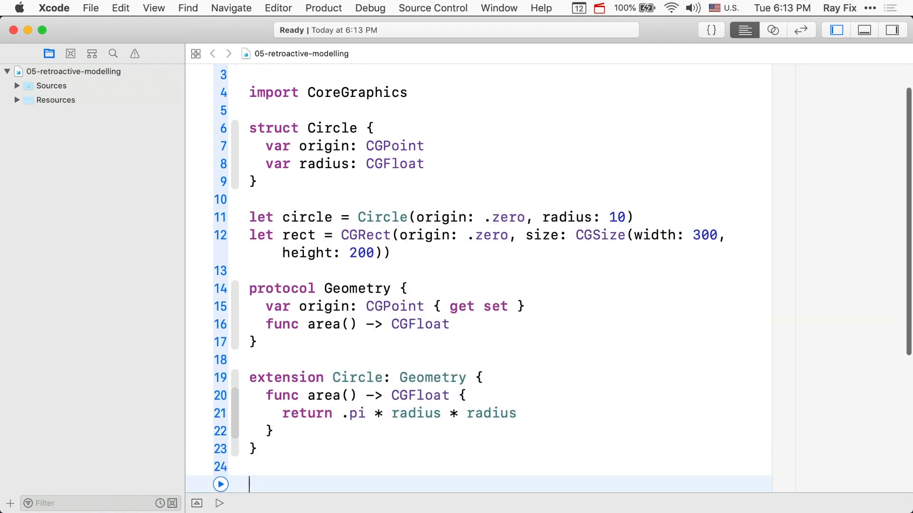
Begin the CGRect extension adopting Geometry after Circle's pi-times-radius-squared area
{"action": "type", "text": "extension CGRect: Geometry {"}
{"action": "type", "text": "return"}
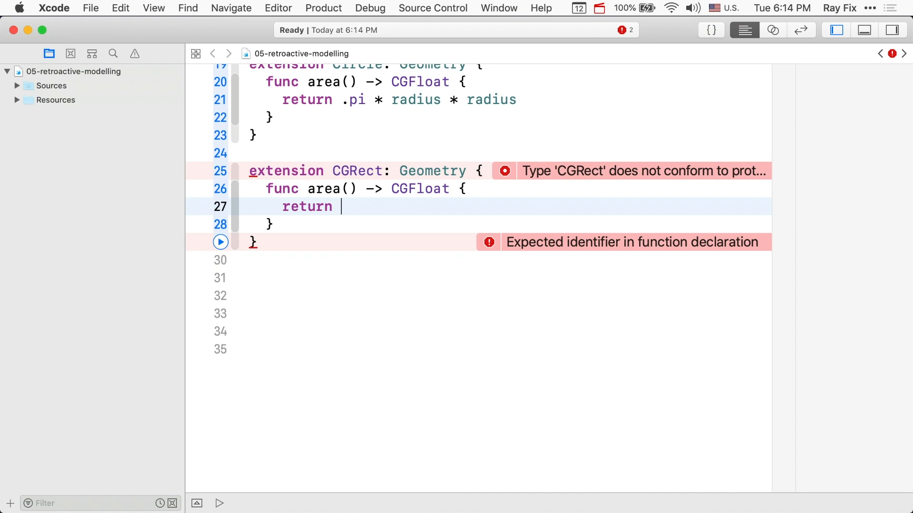
Return size.width * size.height as CGRect's area and start 'let shapes: ['
{"action": "type", "text": "size.width * size.height"}
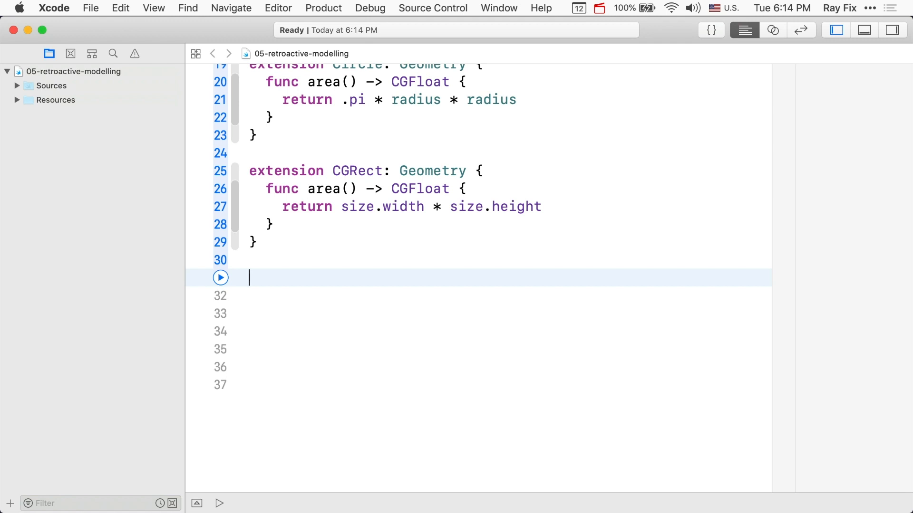
{"action": "type", "text": "let shapes: ["}
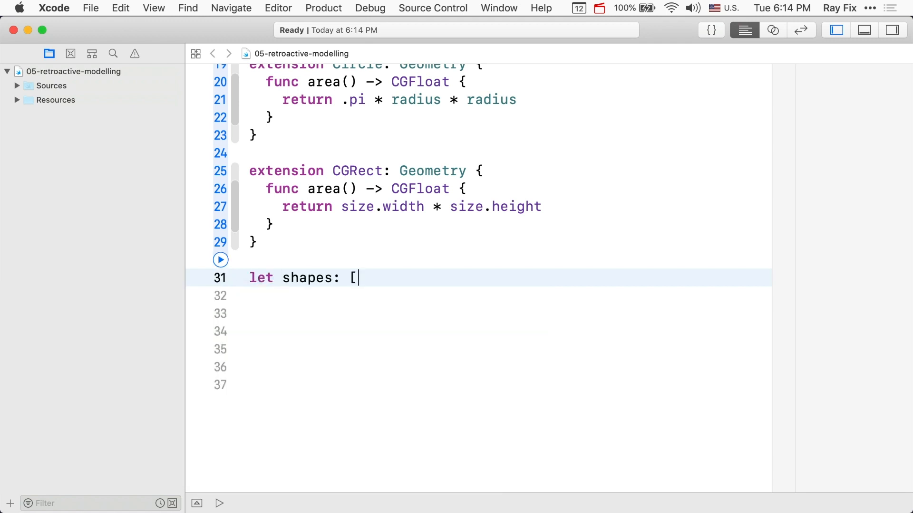
Build shapes: [Geometry] = [circle, rect], reduce their areas into area, and print(area)
{"action": "type", "text": "Geometry] = [circle, rect"}
{"action": "left_click", "coordinate": [478, 296]}
{"action": "type", "text": "let area"}
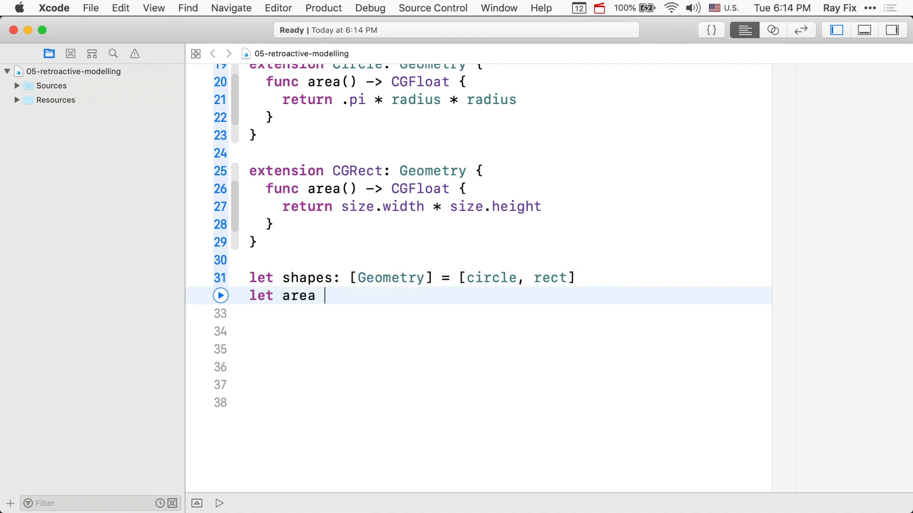
{"action": "type", "text": "= shapes.reduce(0), nextPartialResult: (Result, Geometry) throws -> Result)"}
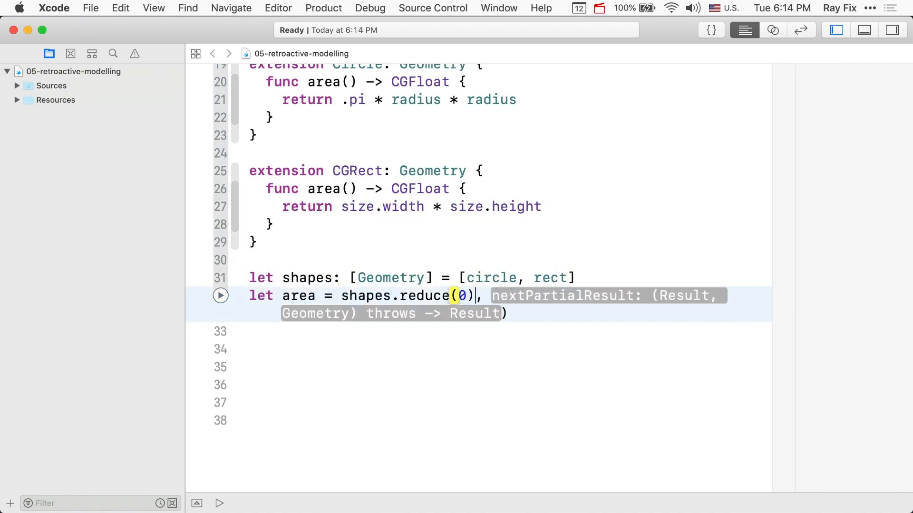
{"action": "type", "text": "{ $0 + $1.area() }"}
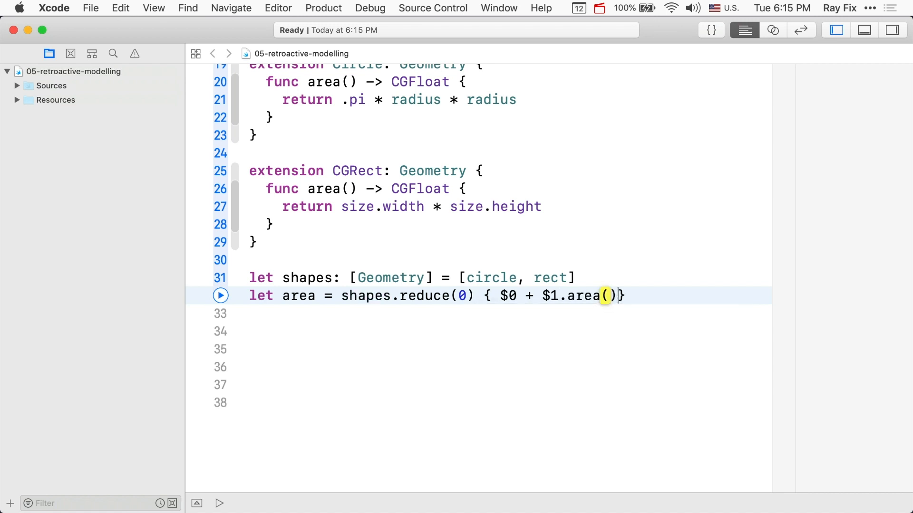
{"action": "type", "text": "print(area)"}
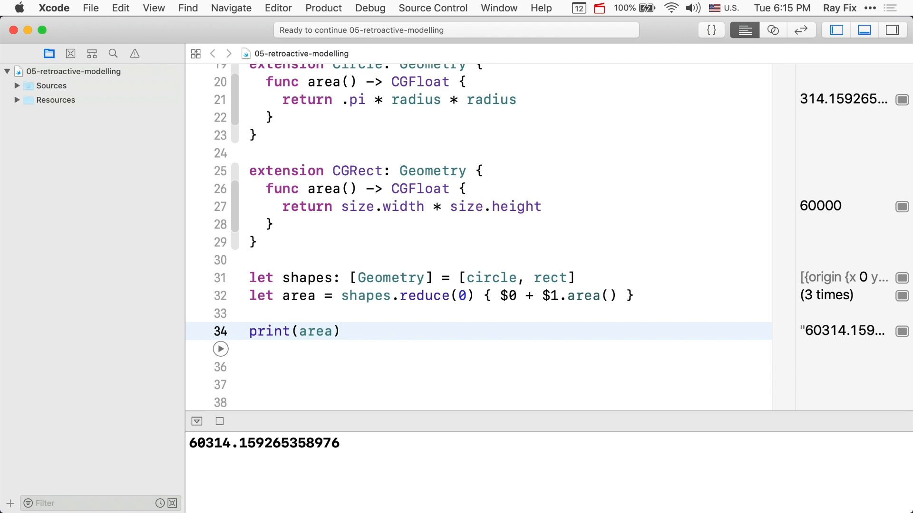
Run the playground so the console shows the total area 60314.159265358976
{"action": "left_click", "coordinate": [341, 331]}
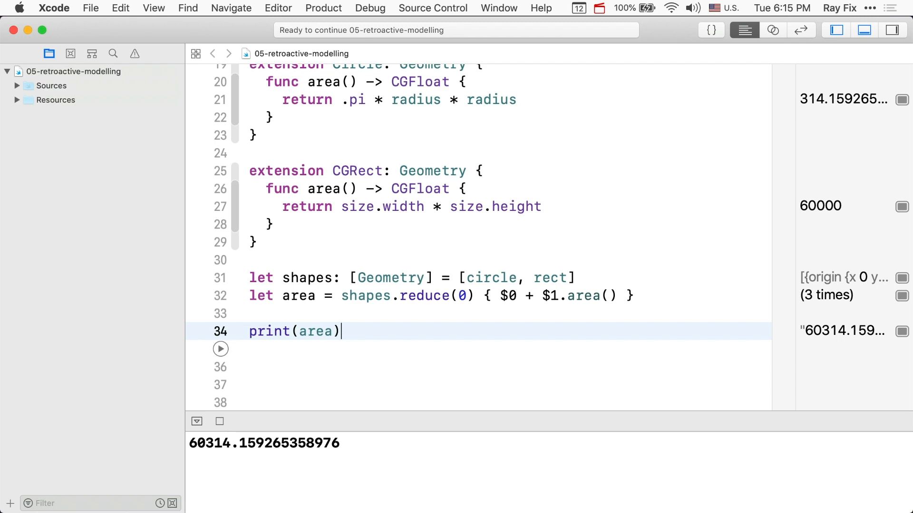